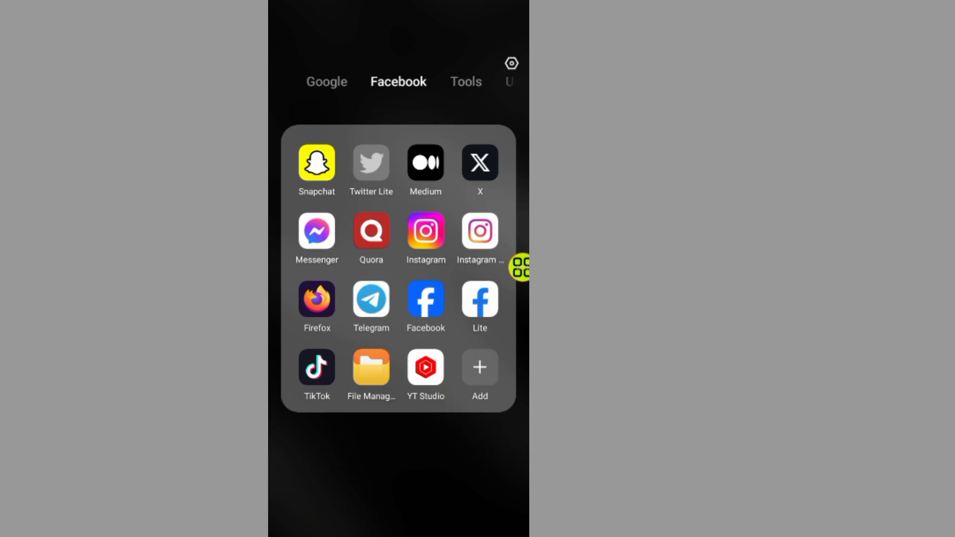
Launch the Facebook app from the home-screen folder
click(425, 301)
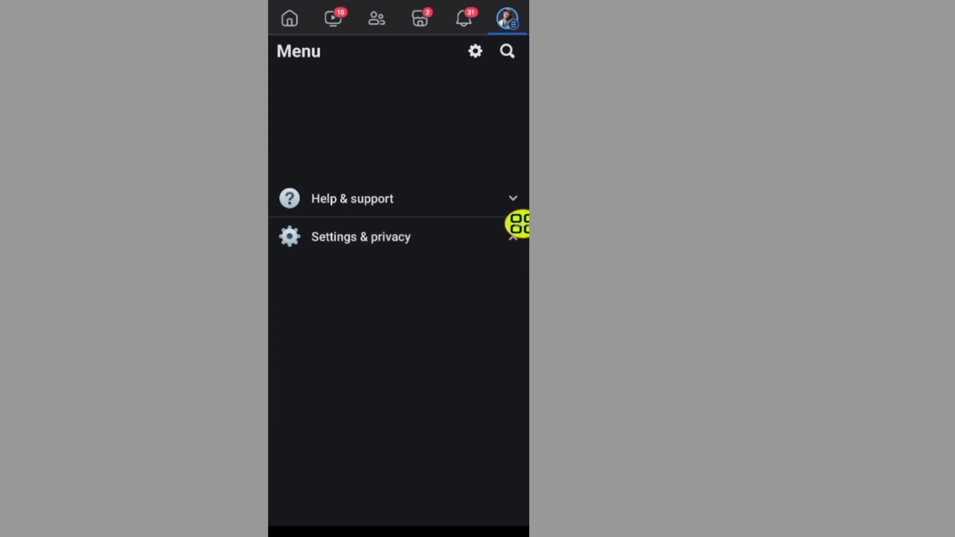
Go through Settings & privacy and Settings down to Your activity, then Activity log
click(360, 236)
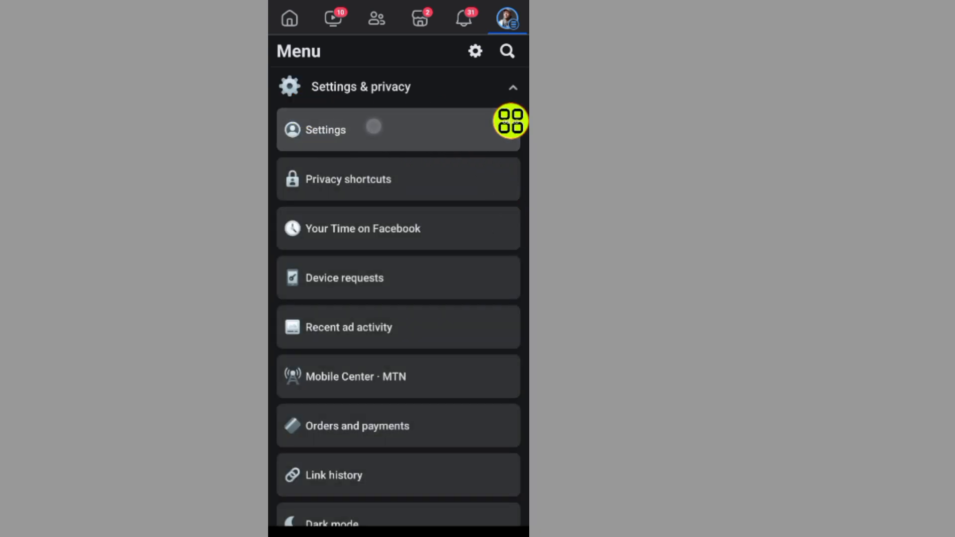
click(331, 130)
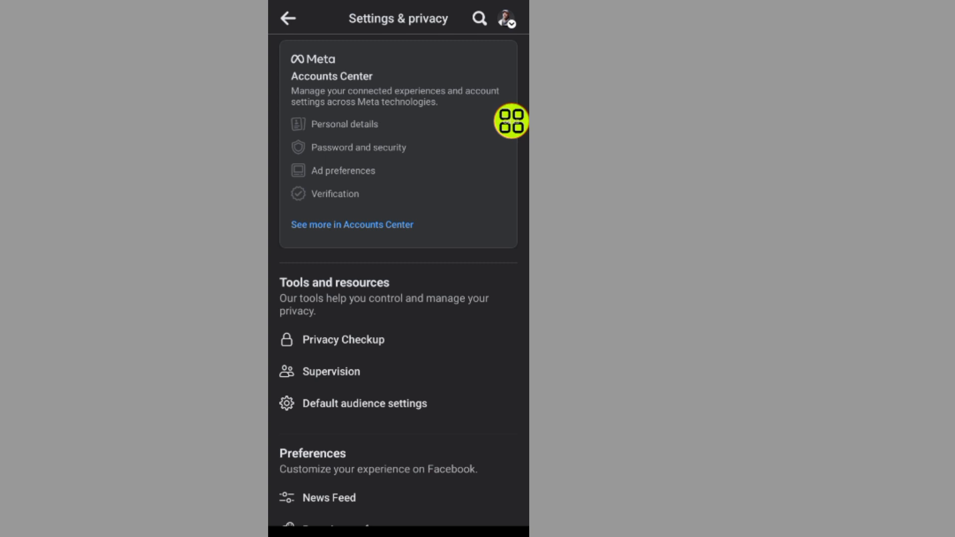
scroll(down, 3)
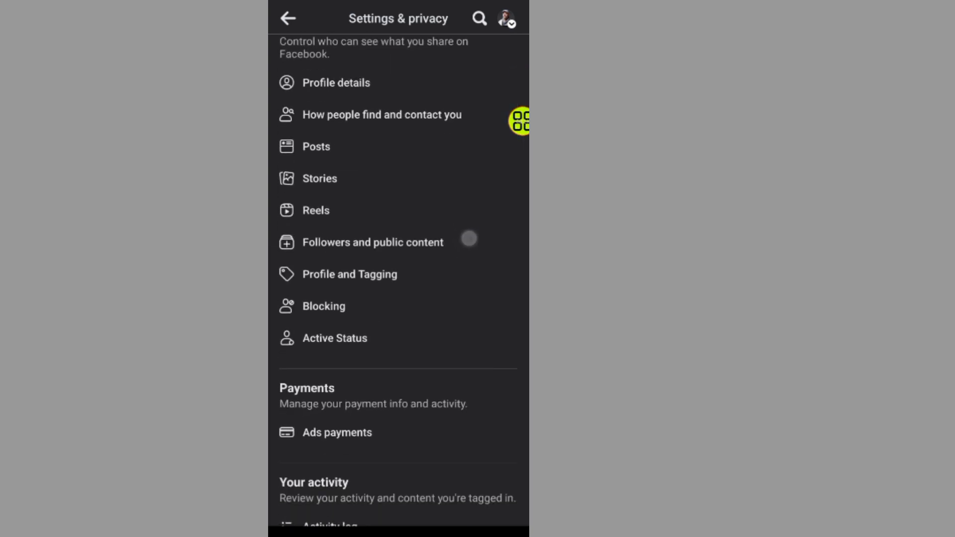
scroll(down, 3)
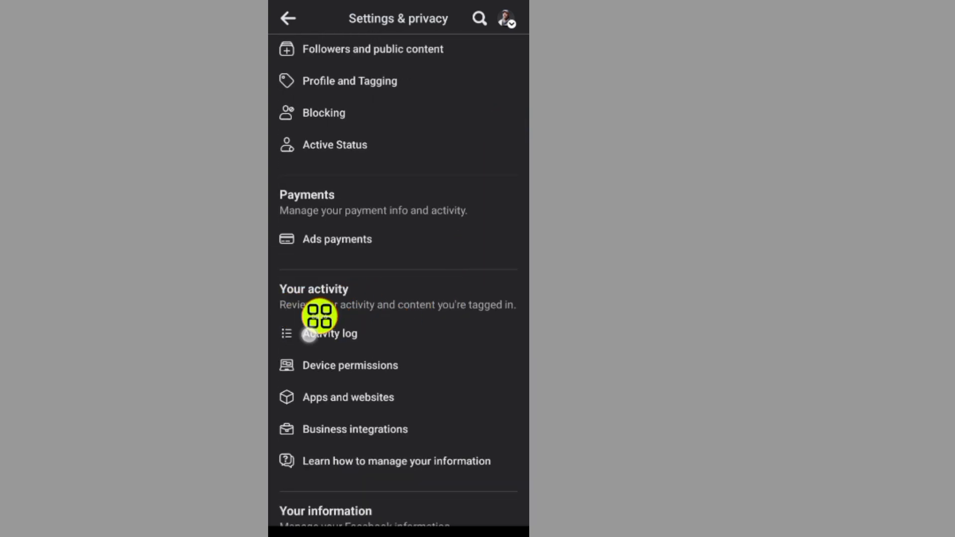
click(329, 333)
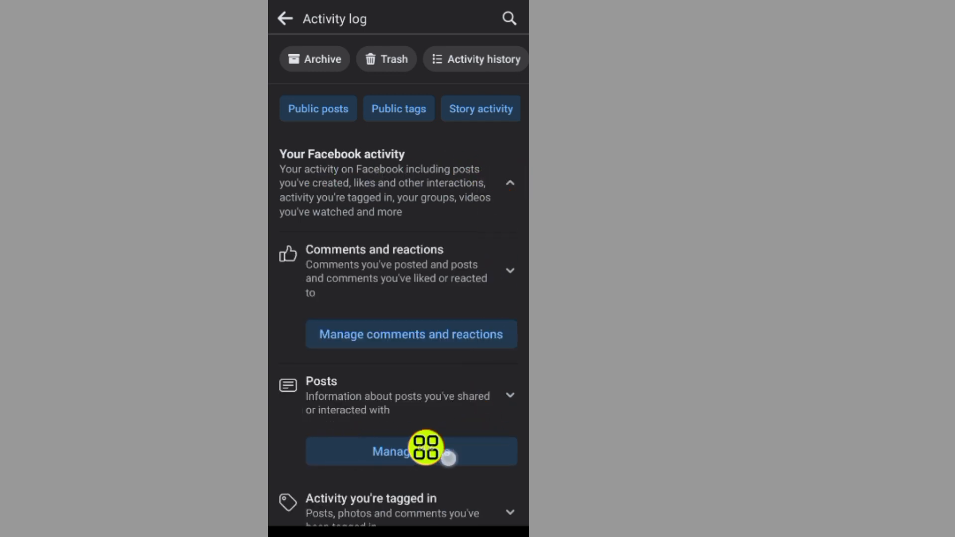
Open Manage posts under Posts in the Activity log
click(411, 451)
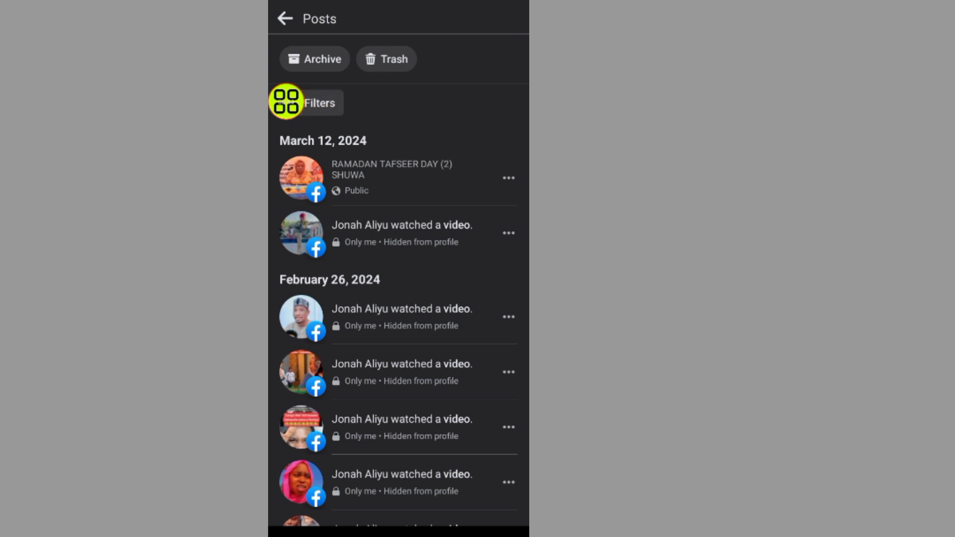
Filter the posts list by category to Your posts, photos and videos
click(311, 102)
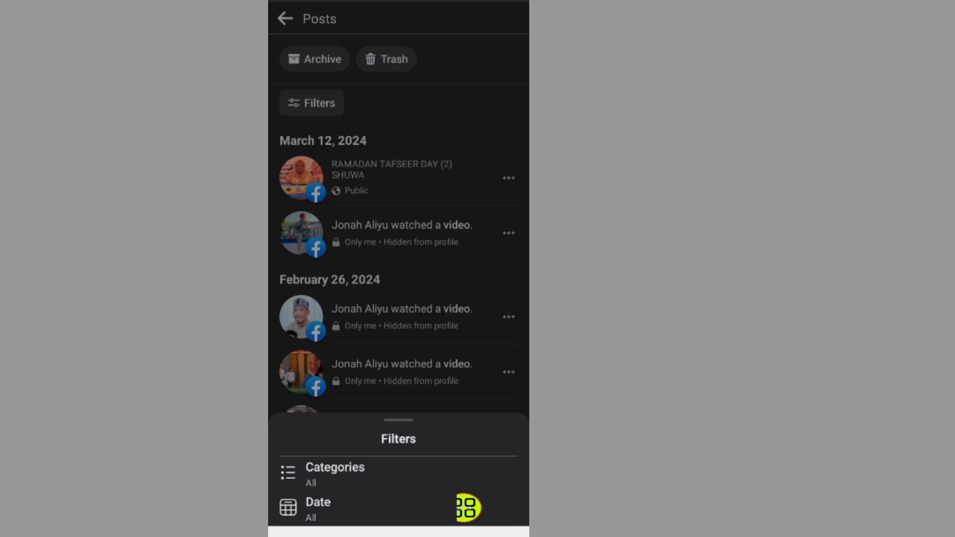
click(334, 474)
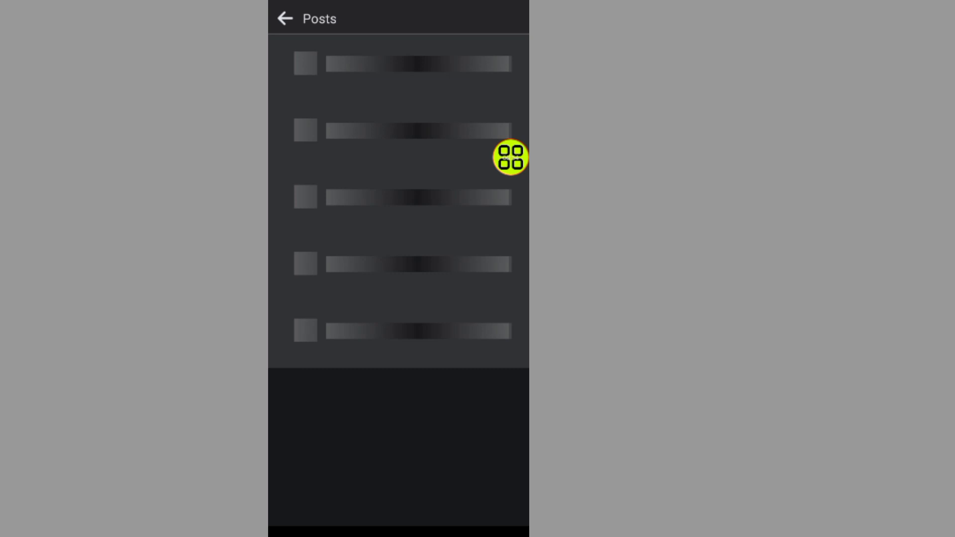
click(512, 157)
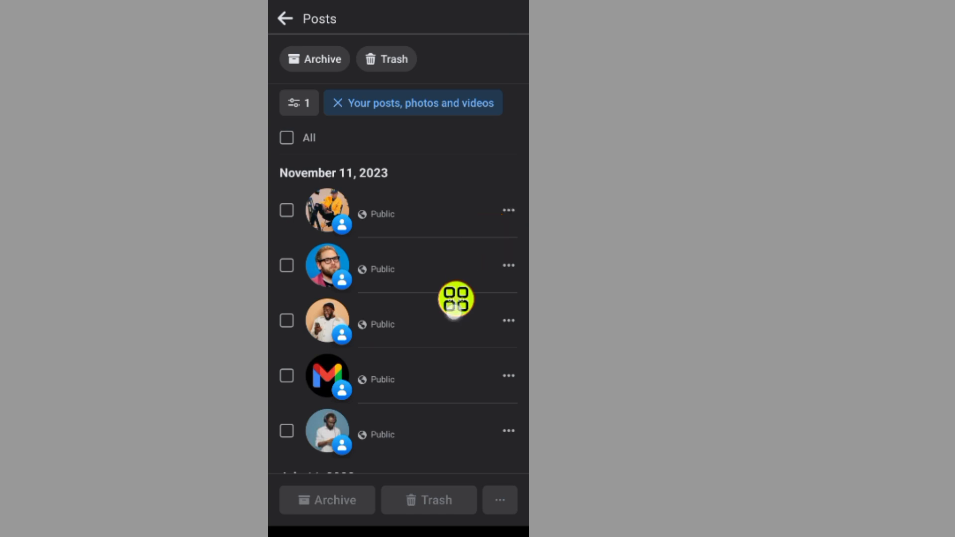
mouse_move(286, 314)
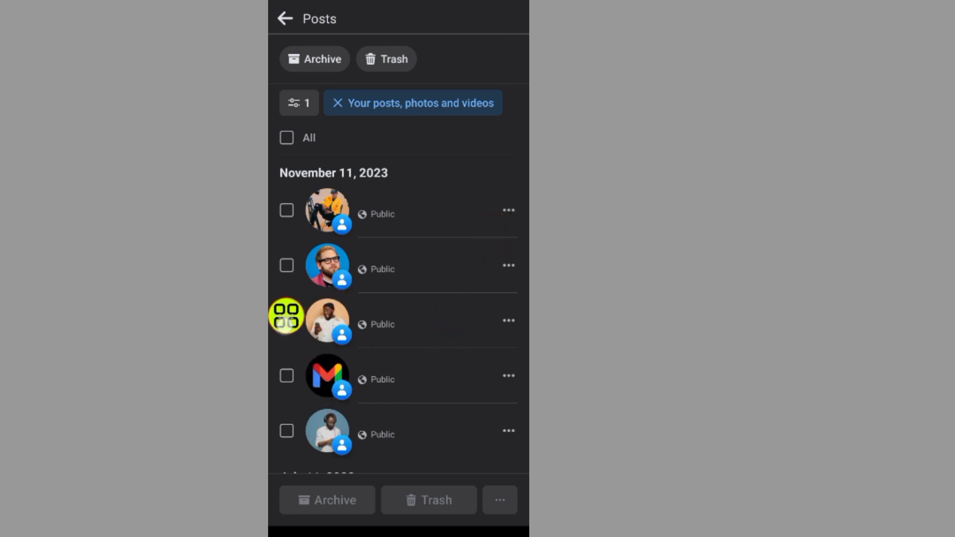
Select the third November 11, 2023 post and set its audience to Only me
click(287, 320)
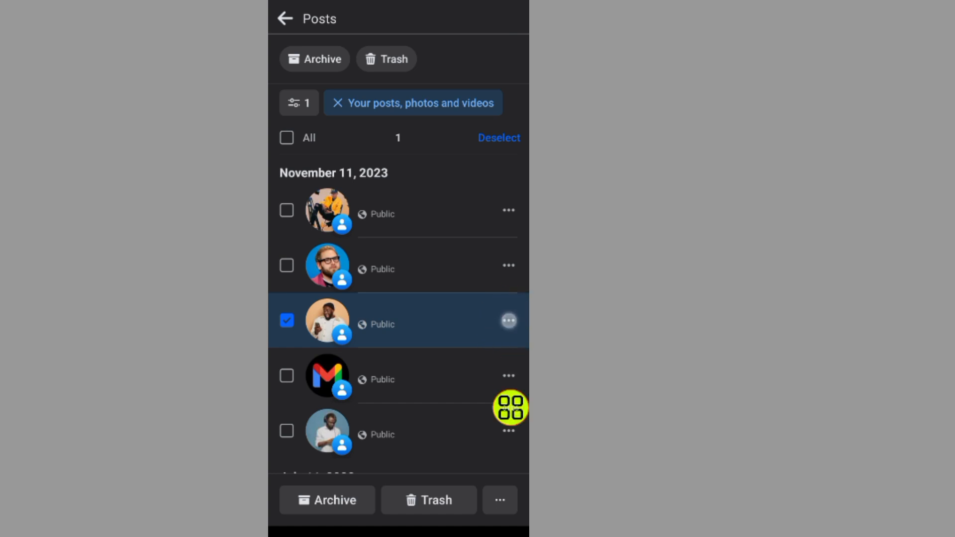
click(508, 321)
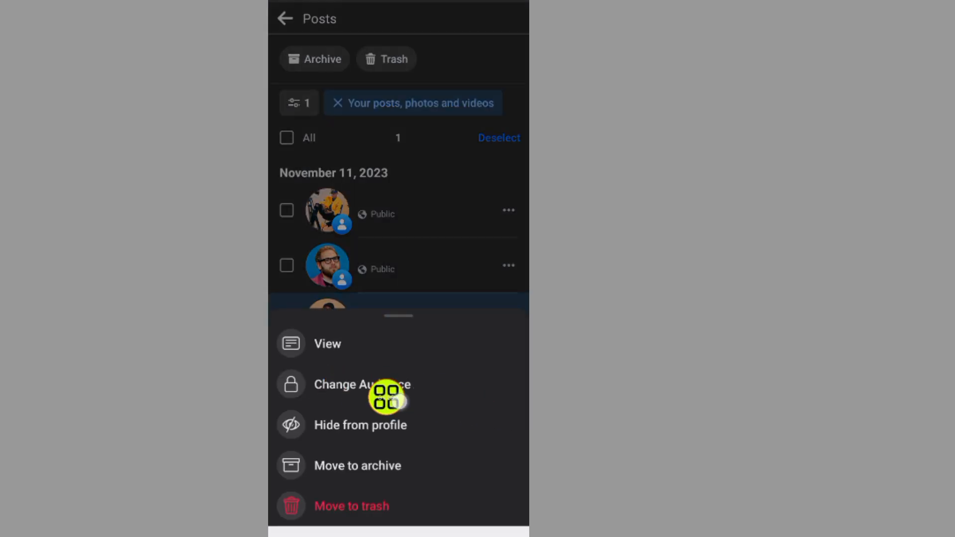
click(361, 384)
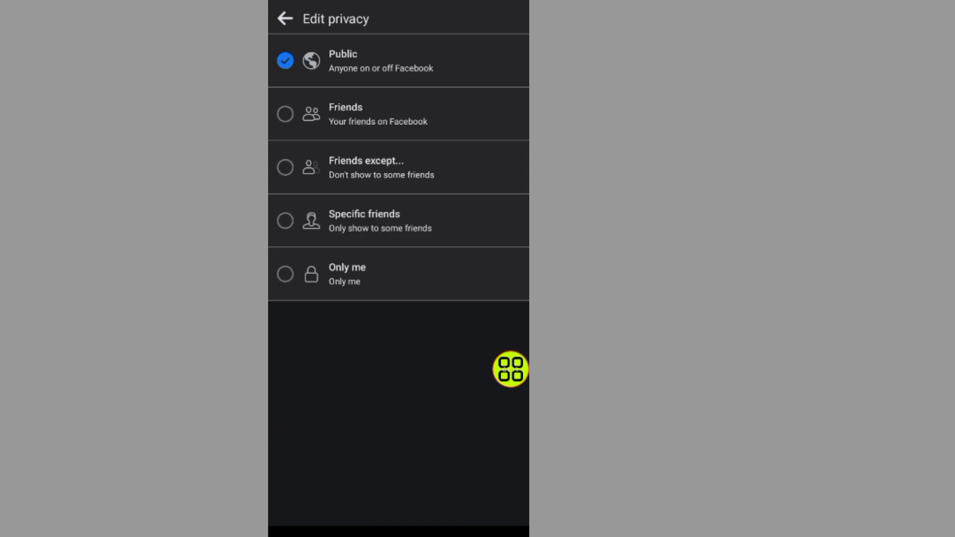
click(284, 274)
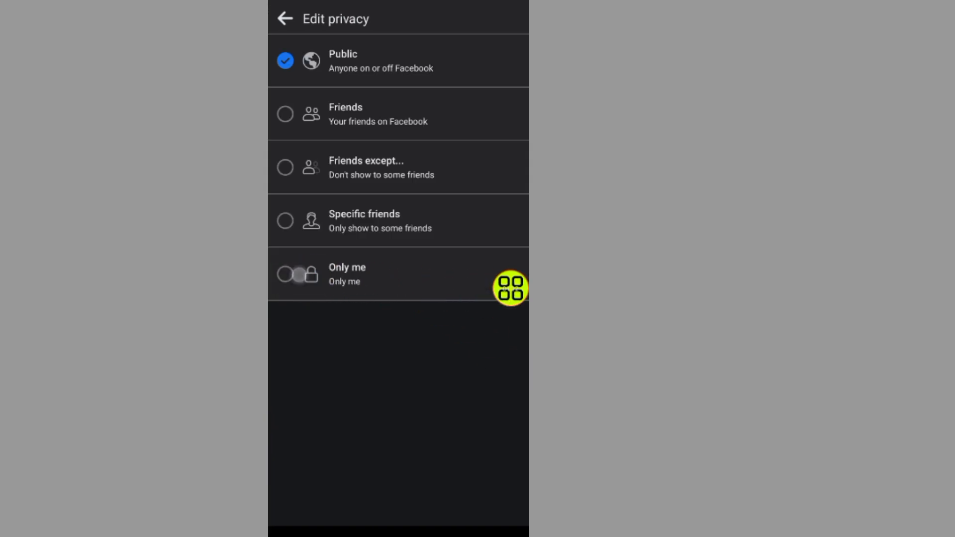
click(284, 273)
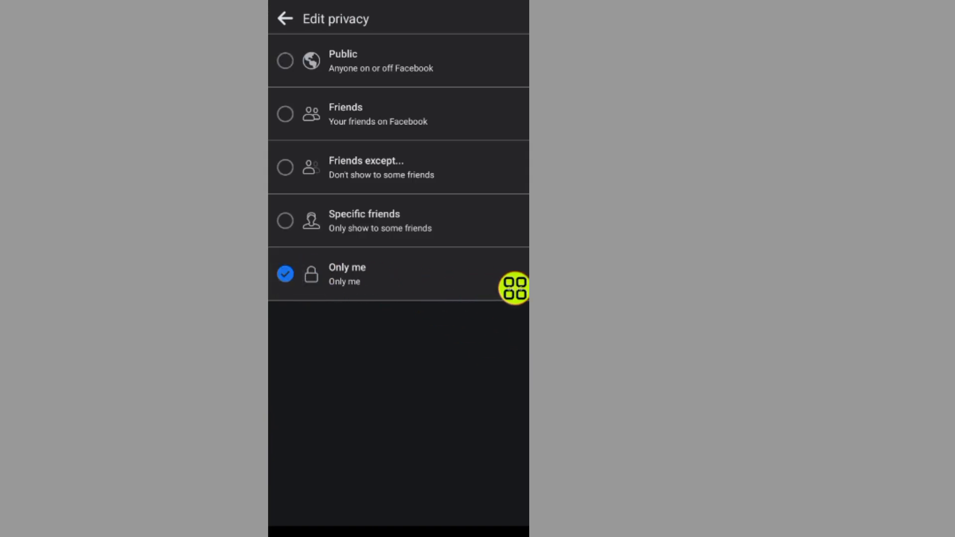